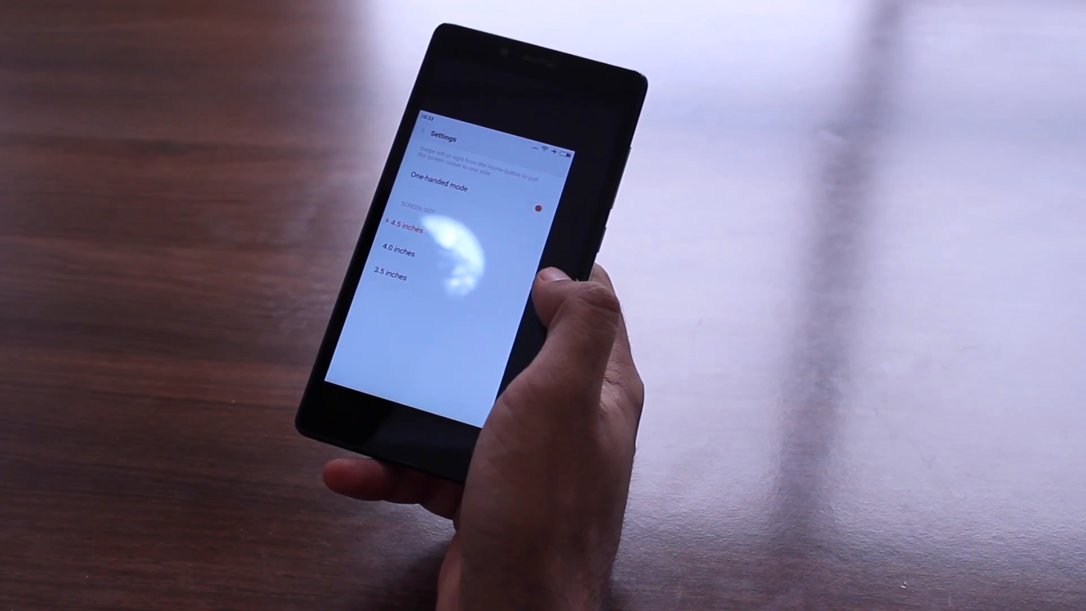
Step: Choose 4.0 inches as the one-handed mode screen size, replacing 4.5 inches
{"action": "left_click", "coordinate": [401, 252]}
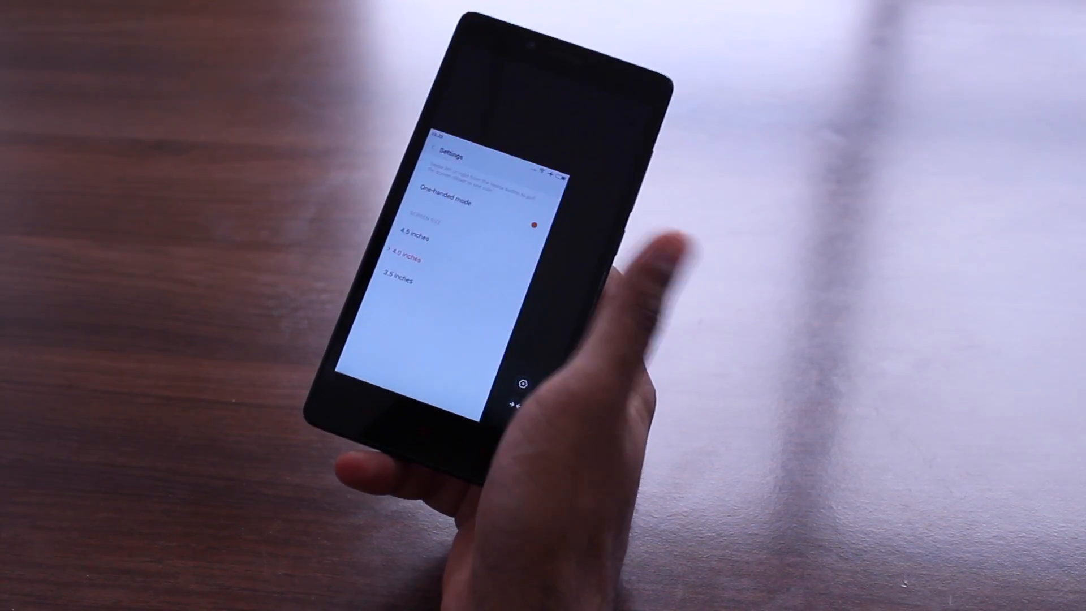